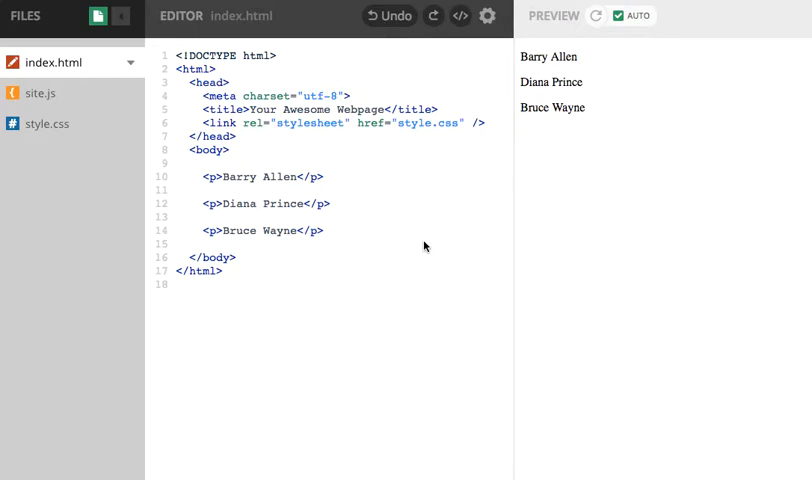
mouse_move(409, 157)
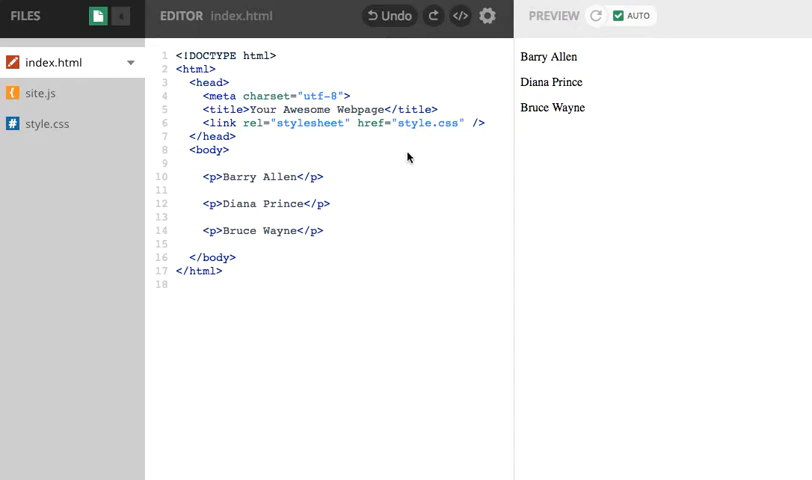
mouse_move(288, 189)
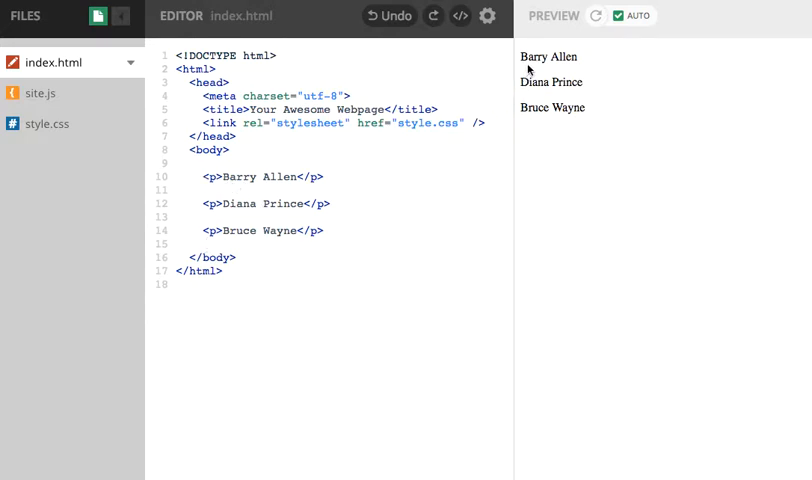
mouse_move(540, 132)
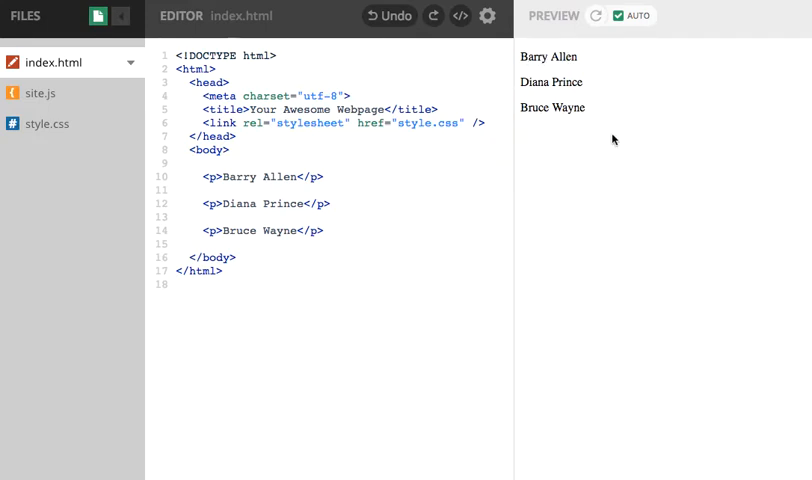
mouse_move(608, 55)
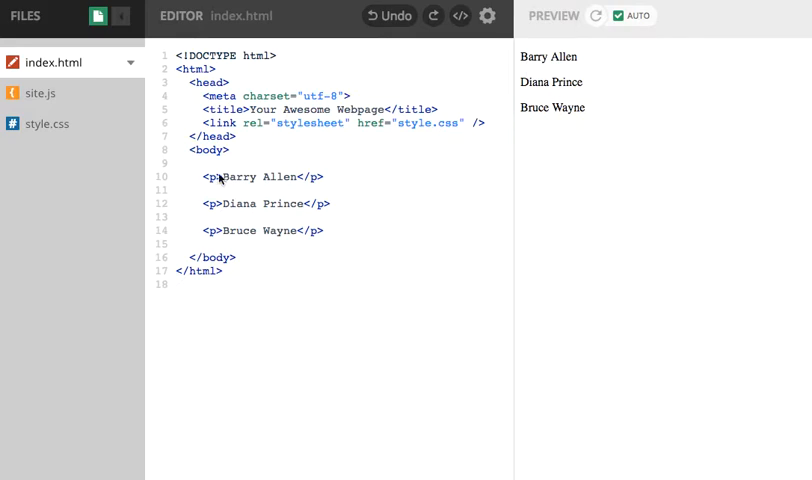
mouse_move(122, 201)
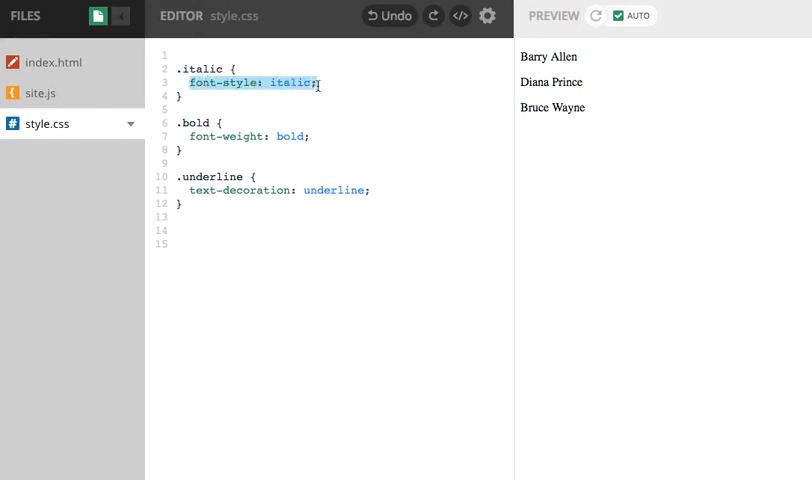
Clear the highlight on the italic declaration in style.css
left_click(322, 83)
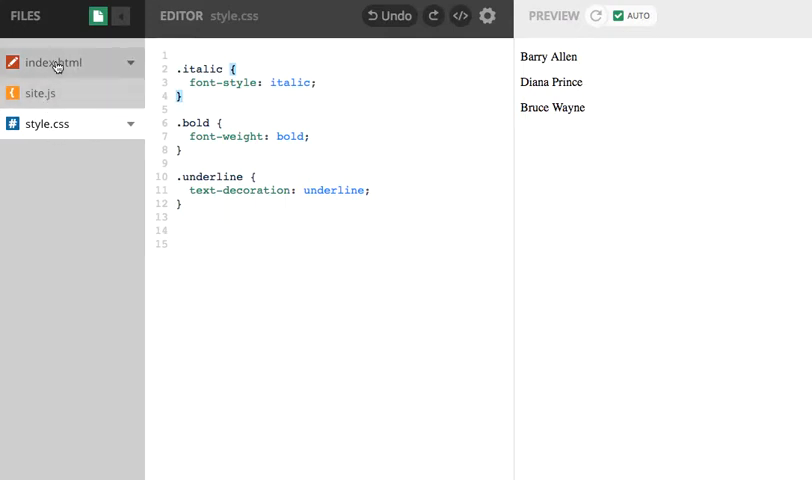
Add class="italic" to the Barry Allen paragraph in index.html
left_click(52, 62)
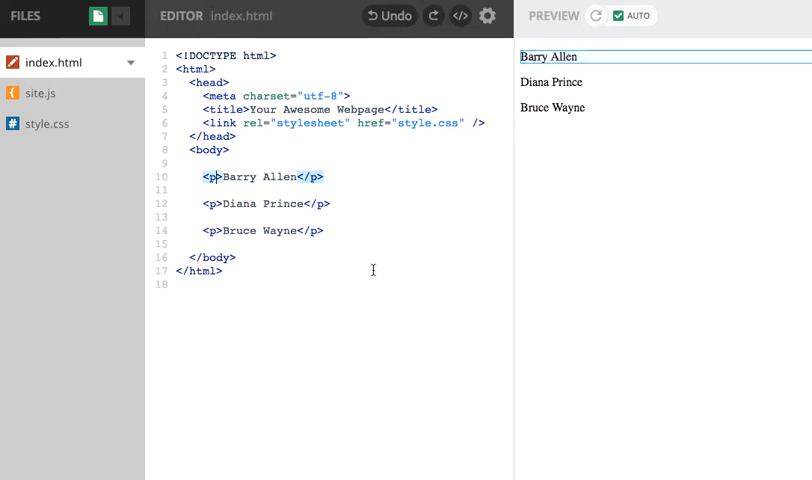
type("class=\"")
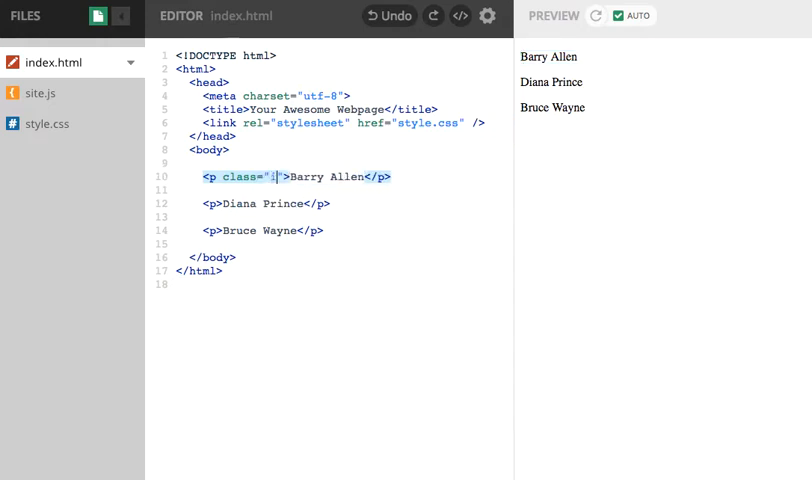
type("italic")
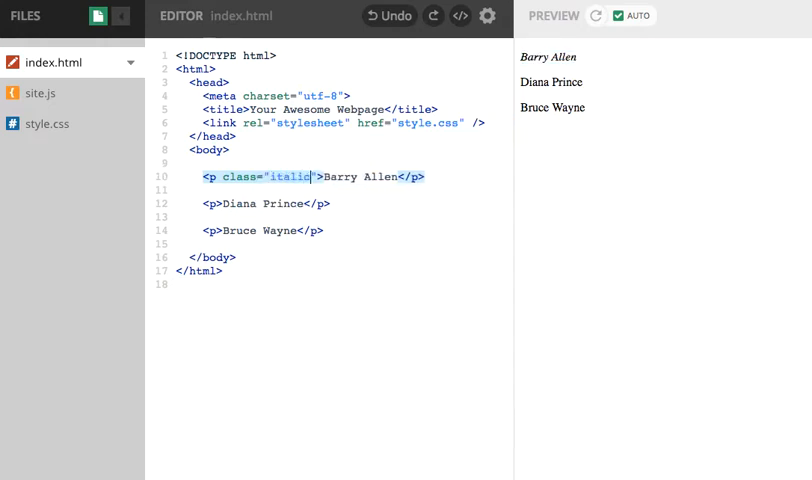
mouse_move(263, 271)
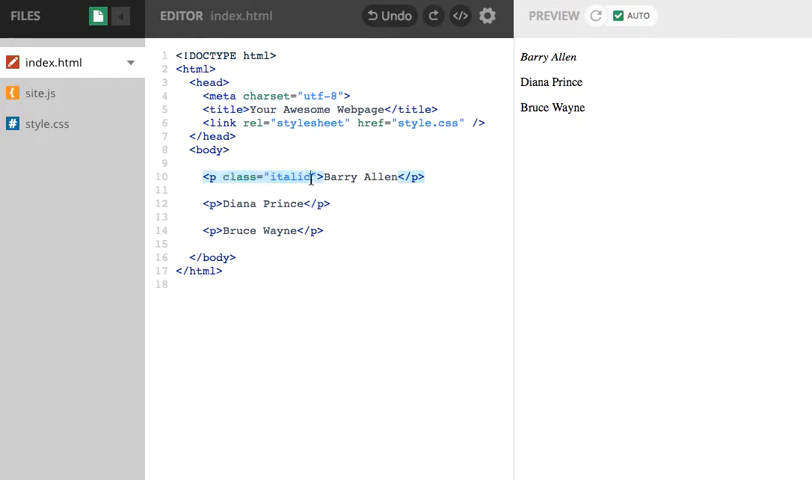
double_click(293, 177)
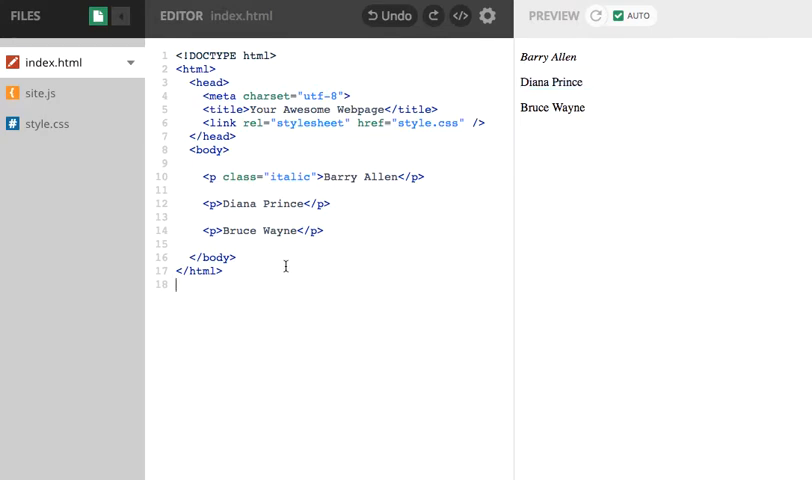
mouse_move(578, 57)
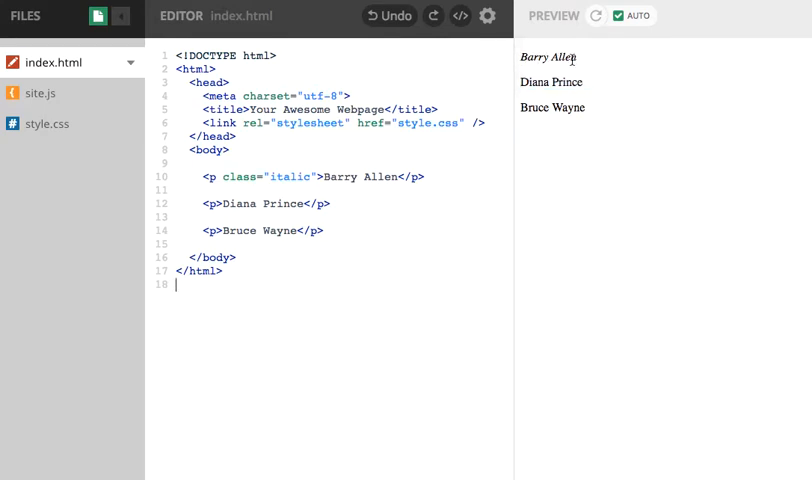
mouse_move(540, 82)
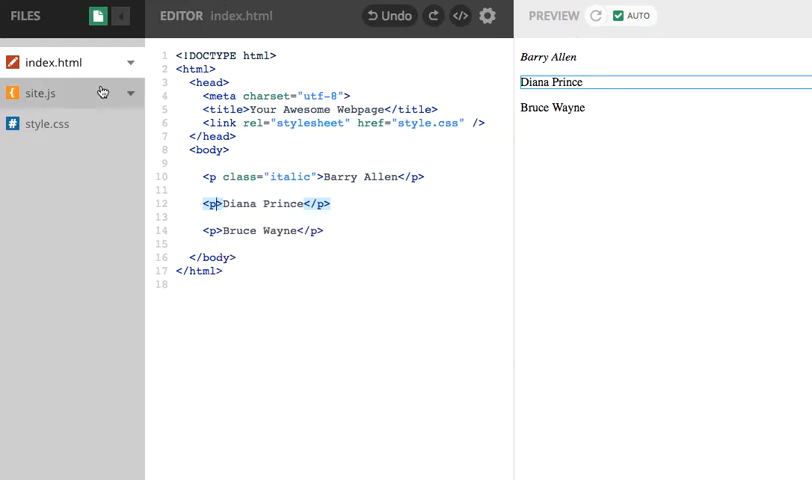
Check the .bold rule in style.css, then give Diana Prince's paragraph class="bold"
left_click(47, 123)
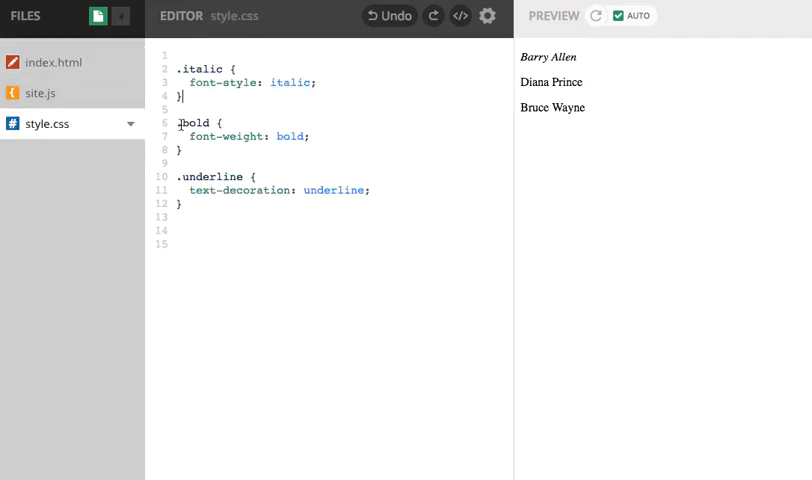
double_click(195, 122)
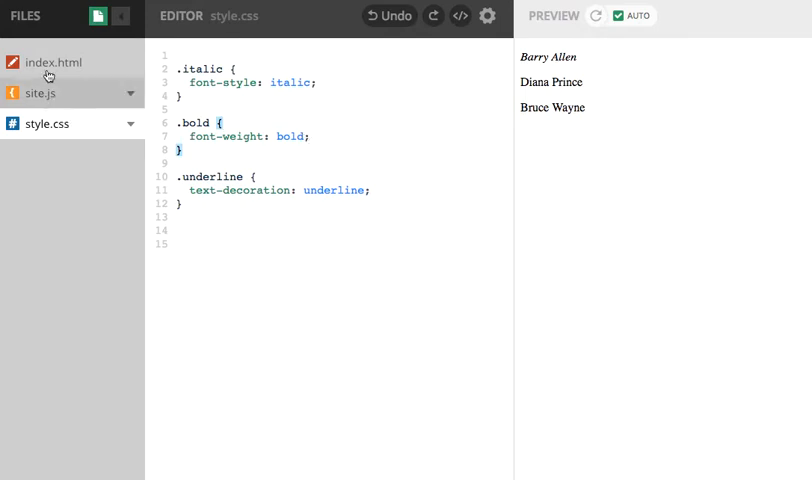
left_click(53, 62)
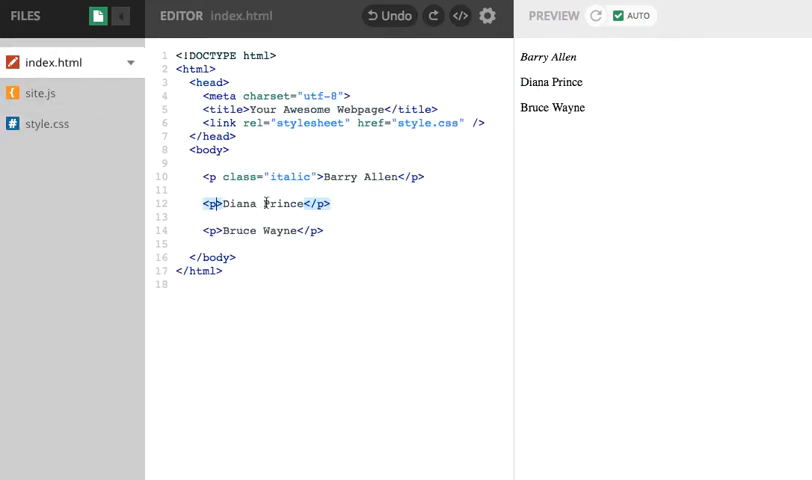
type("class=\"b")
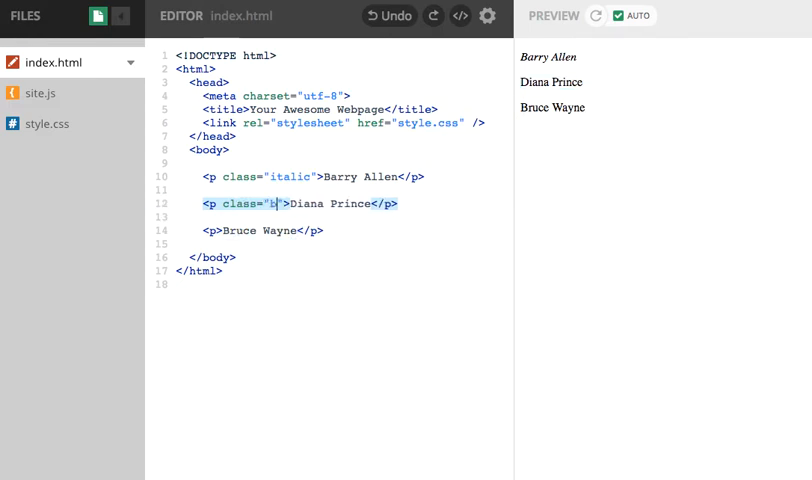
type("old")
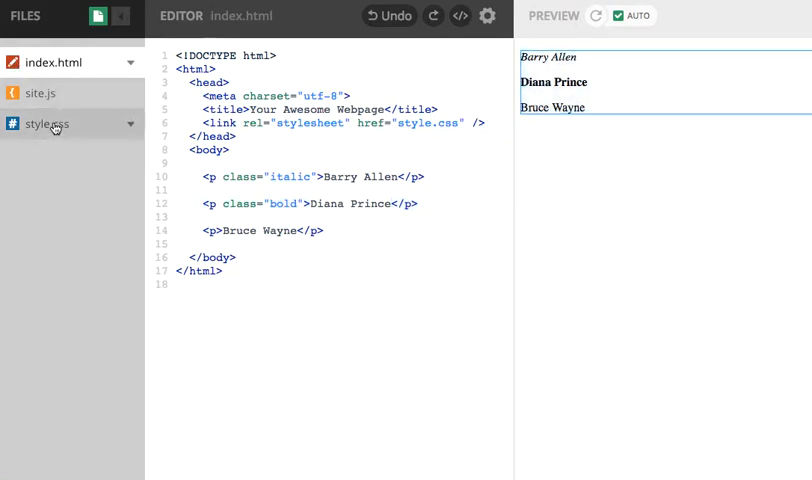
Check style.css, then add class="underline" to Bruce Wayne's paragraph
left_click(47, 123)
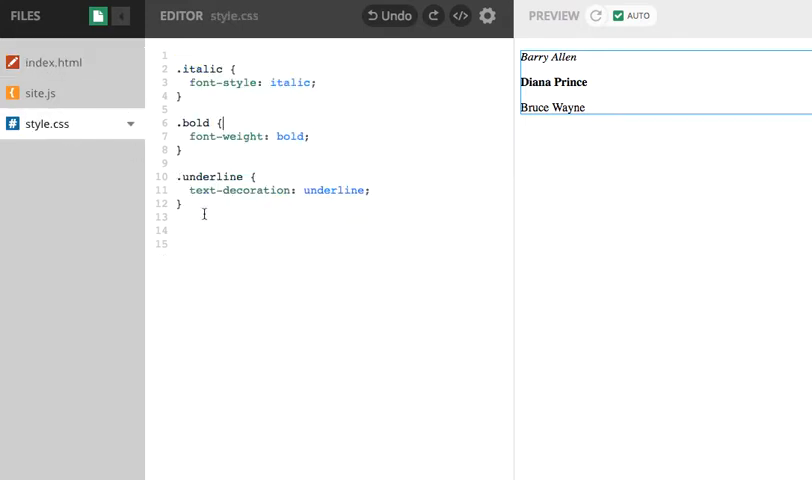
left_click(245, 177)
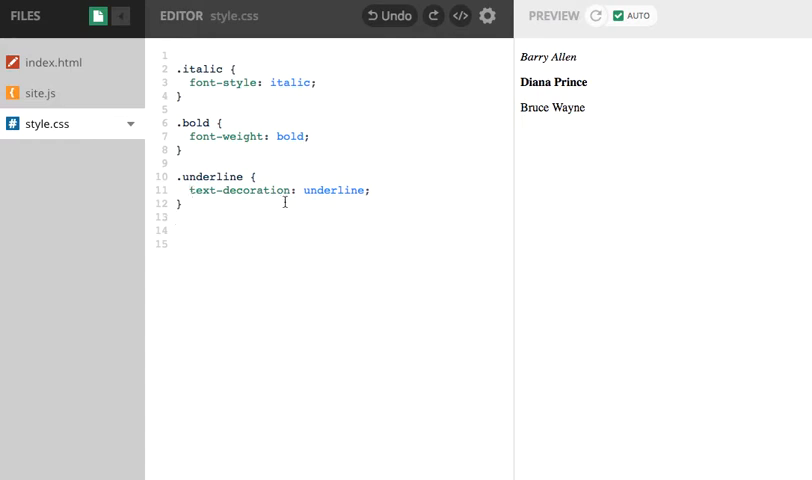
left_click(52, 62)
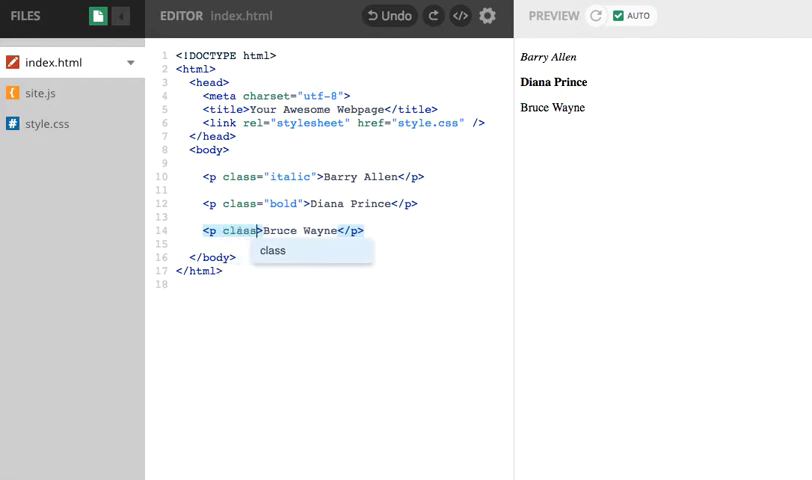
type("=\"")
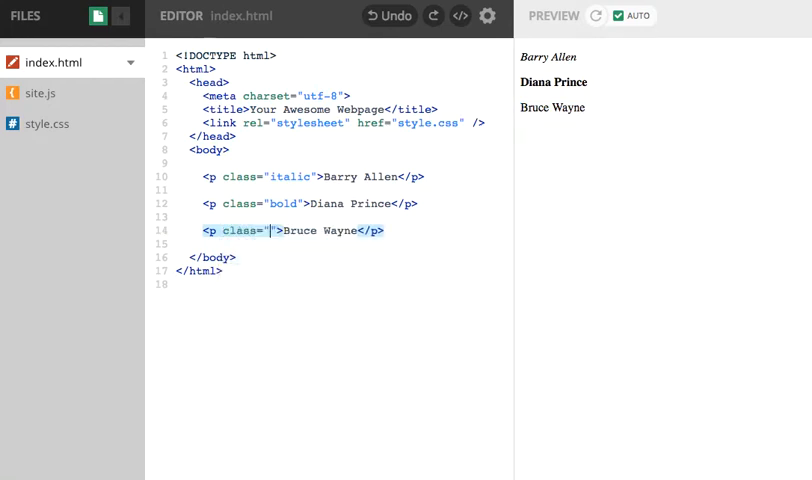
type("u")
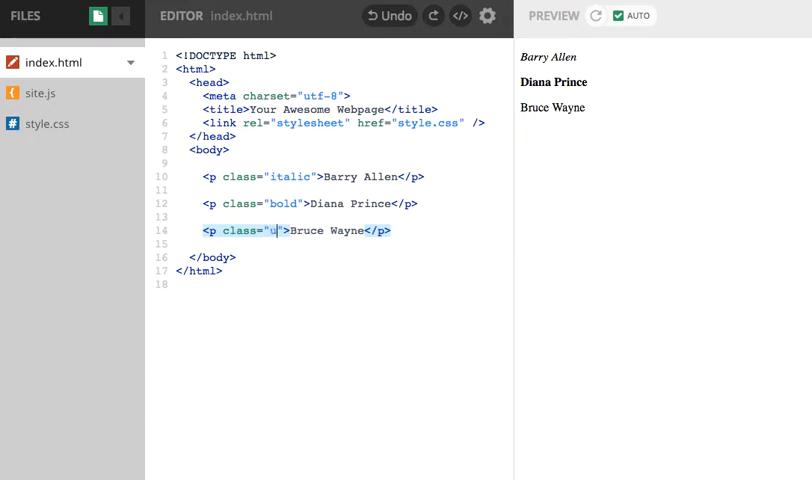
type("nderline")
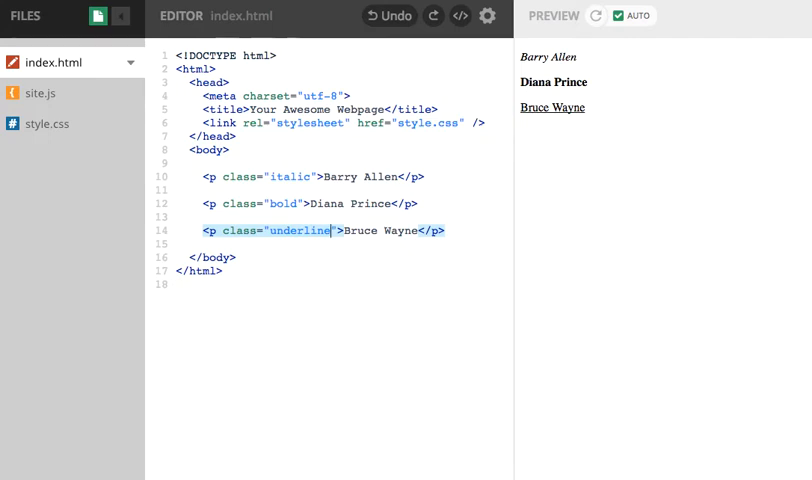
Add a .newStyle rule with font-style: italic and text-decoration: underline
left_click(43, 123)
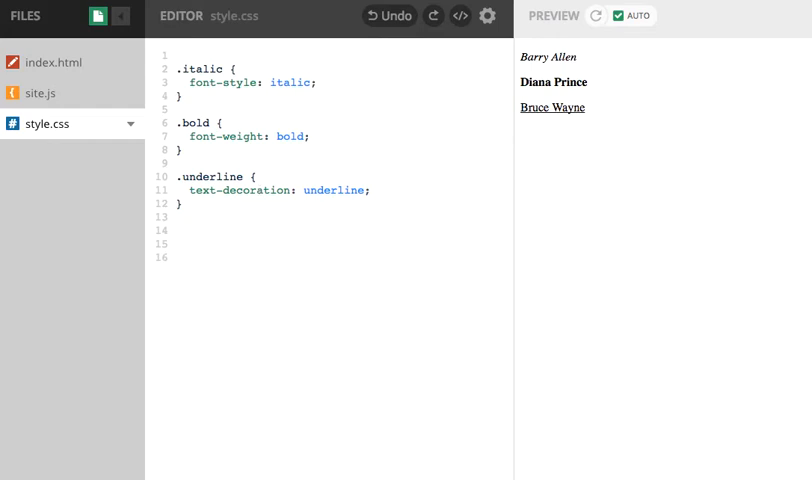
type(".newst")
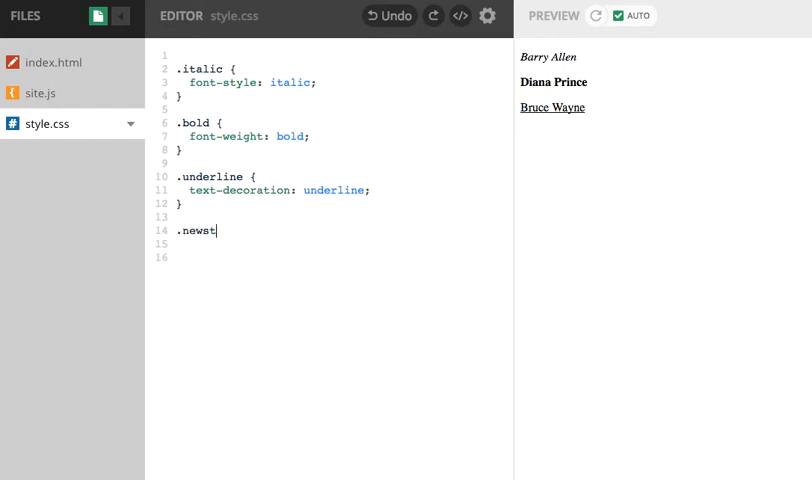
key("Backspace")
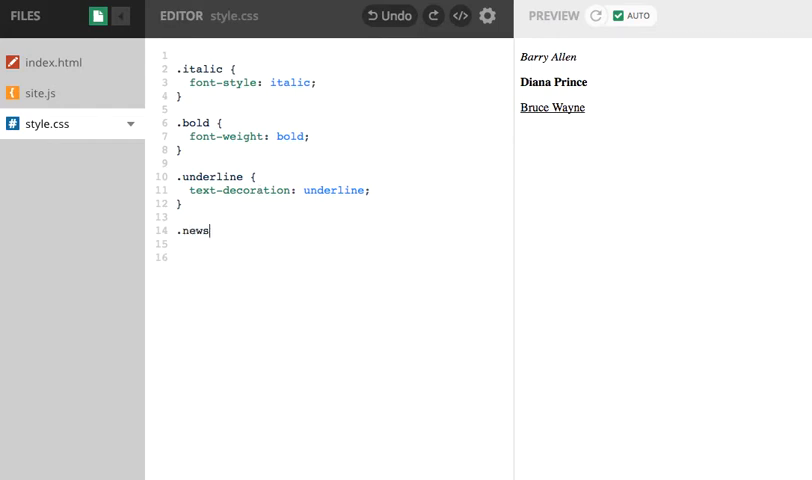
key("Backspace")
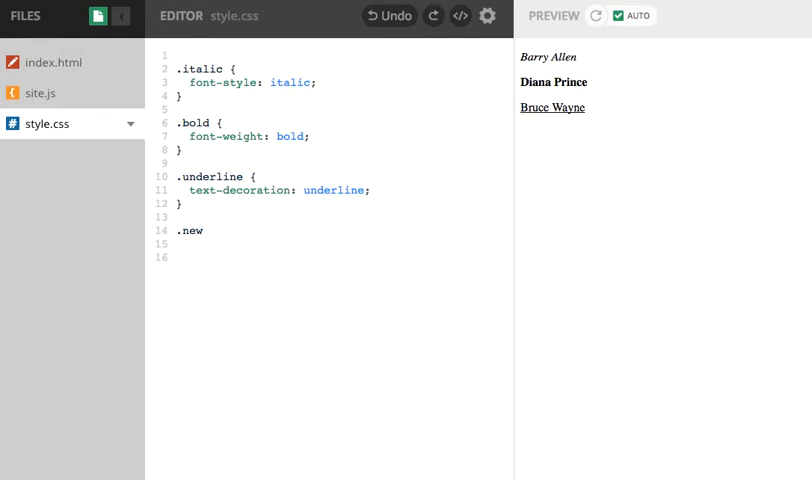
type("Stype")
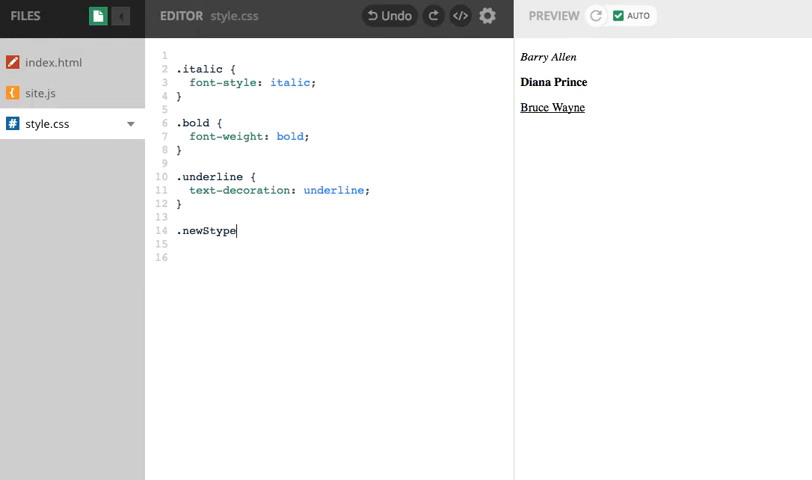
key("Backspace")
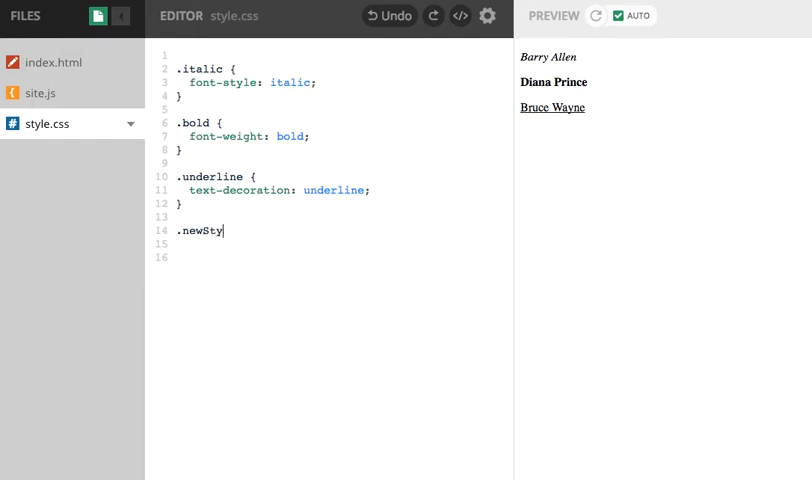
type("le")
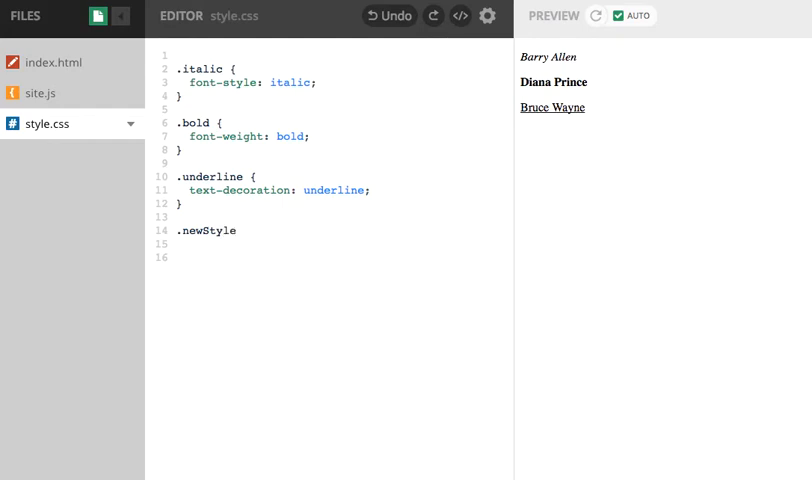
type("{")
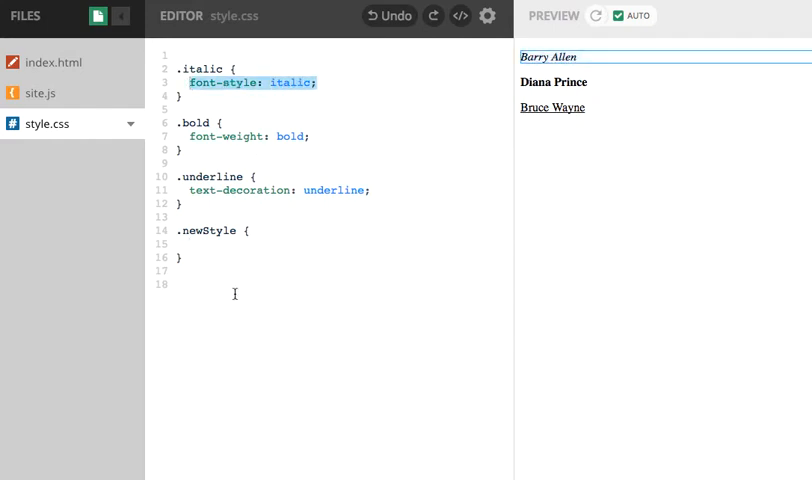
type("font-style: italic;")
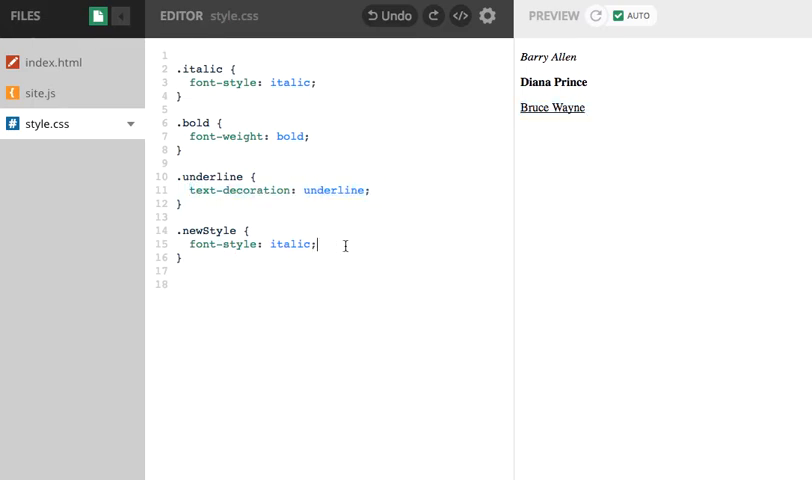
type("text-decoration: underline;")
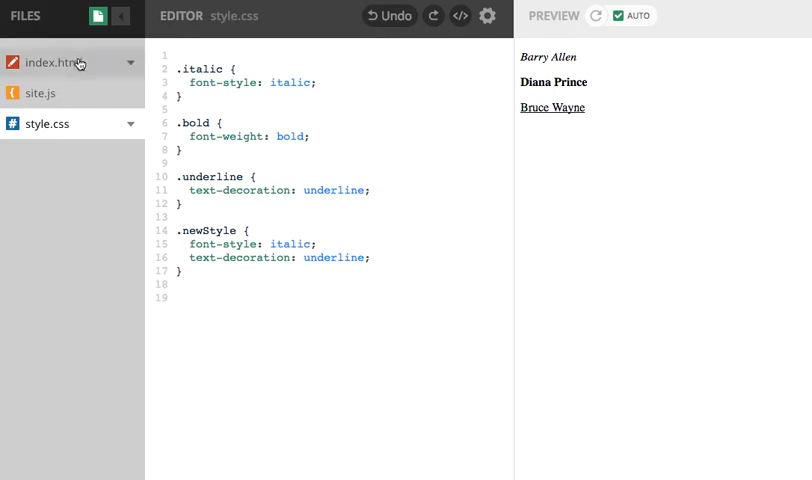
Switch to index.html and type 'news' into Barry Allen's class attribute
left_click(48, 62)
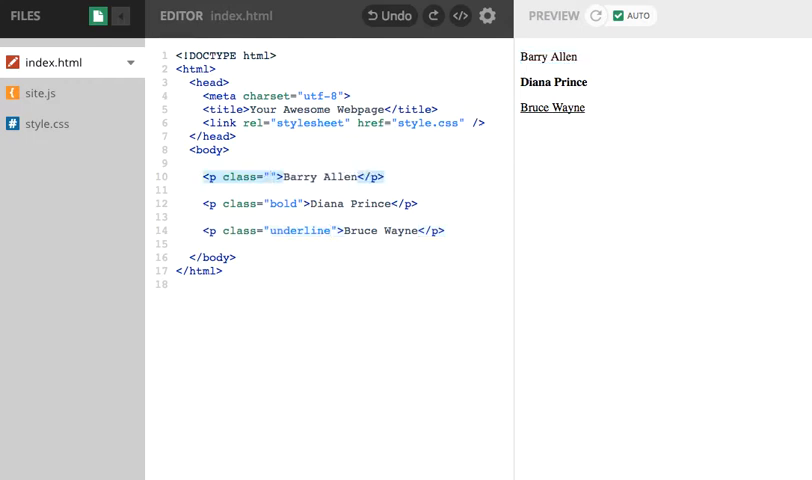
type("news")
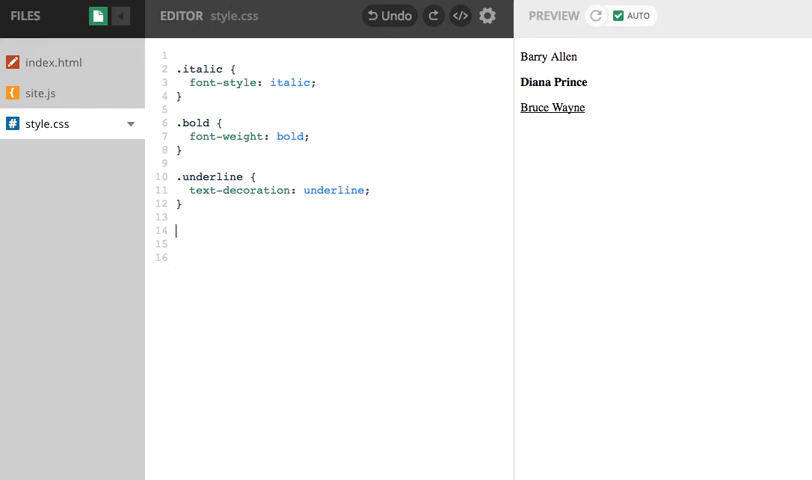
mouse_move(51, 131)
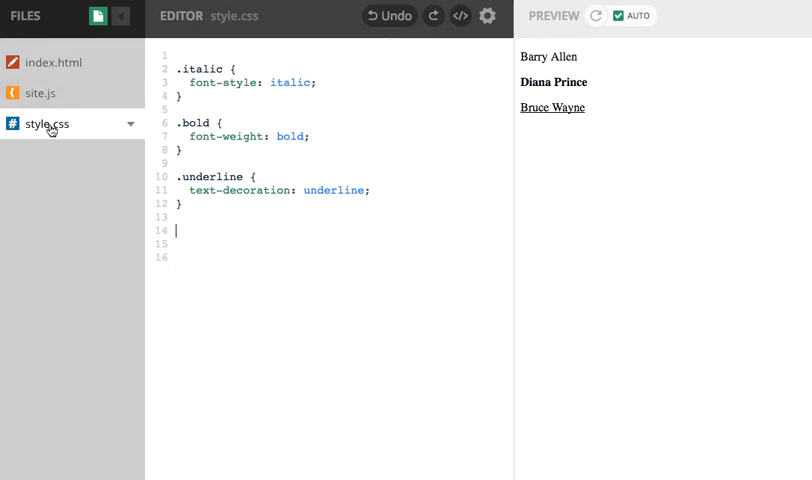
Reopen index.html and select newStyle in Barry Allen's class attribute
left_click(47, 62)
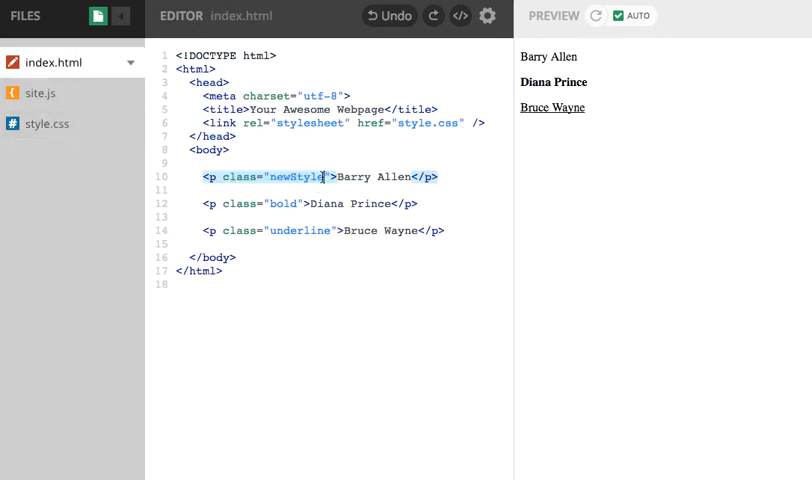
double_click(295, 177)
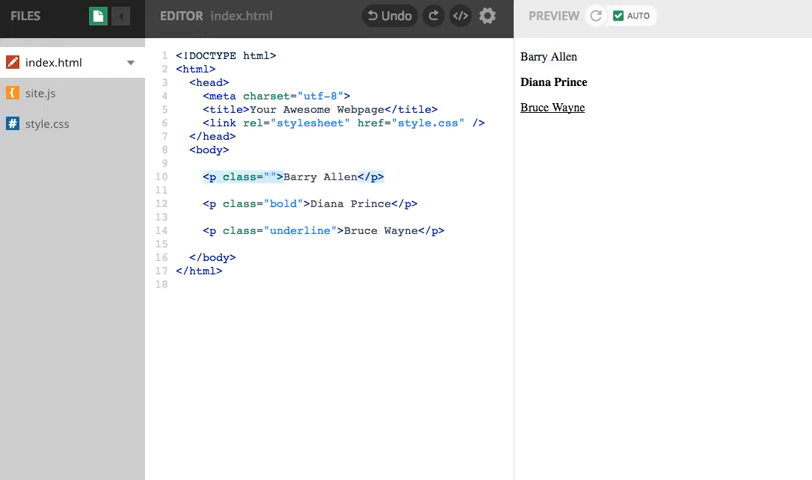
Set Barry Allen's paragraph class to 'italic underline' and select that line
left_click(272, 177)
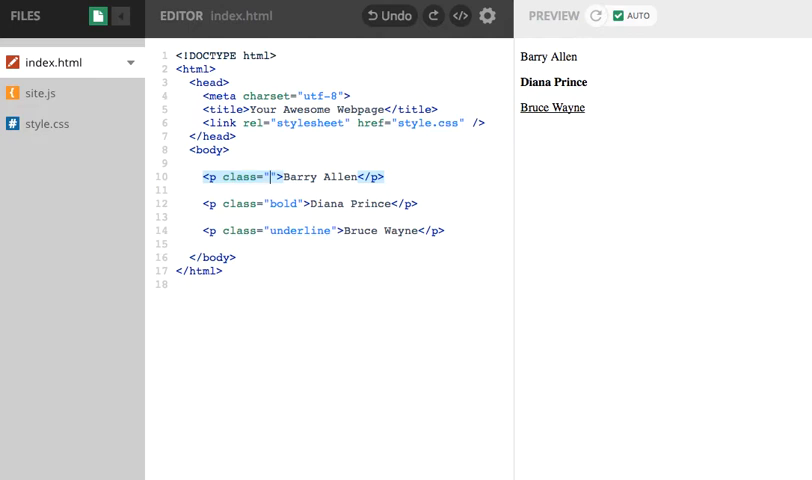
type("it")
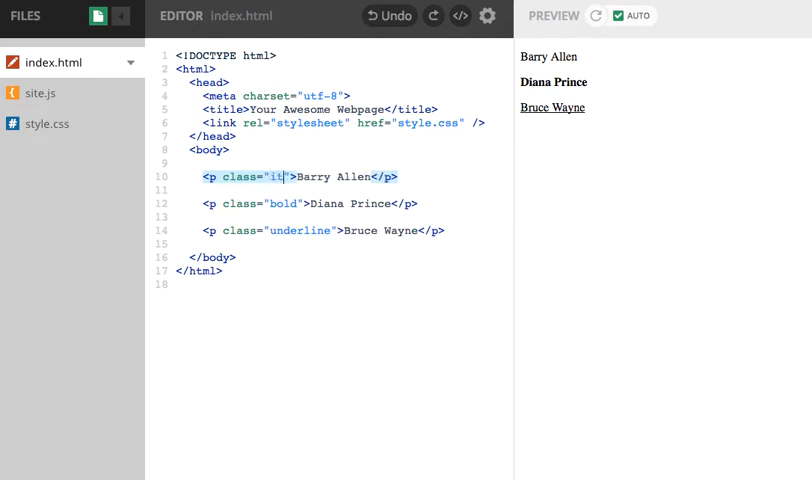
type("ali")
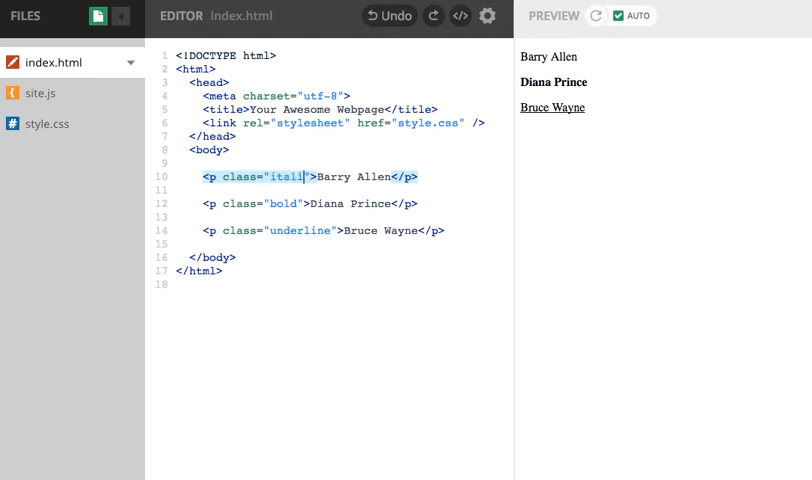
type("c")
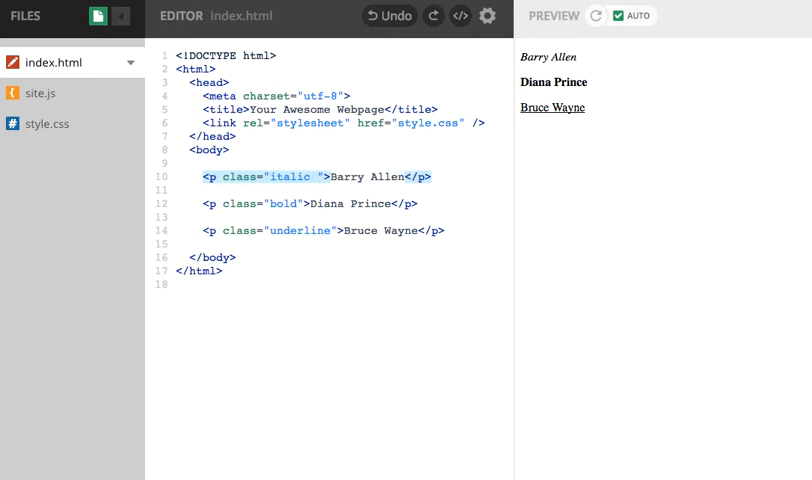
type("under")
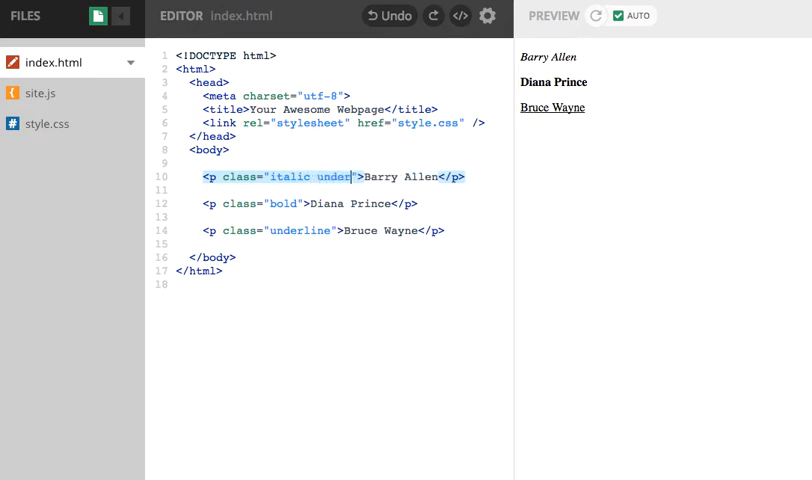
type("line")
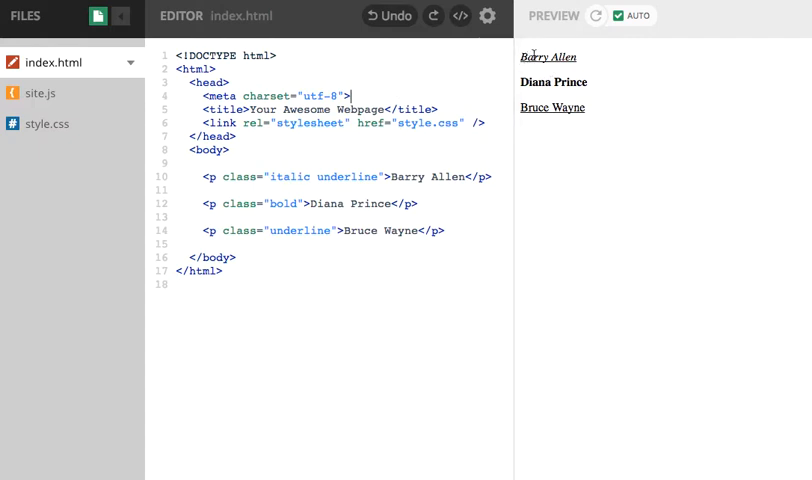
mouse_move(469, 100)
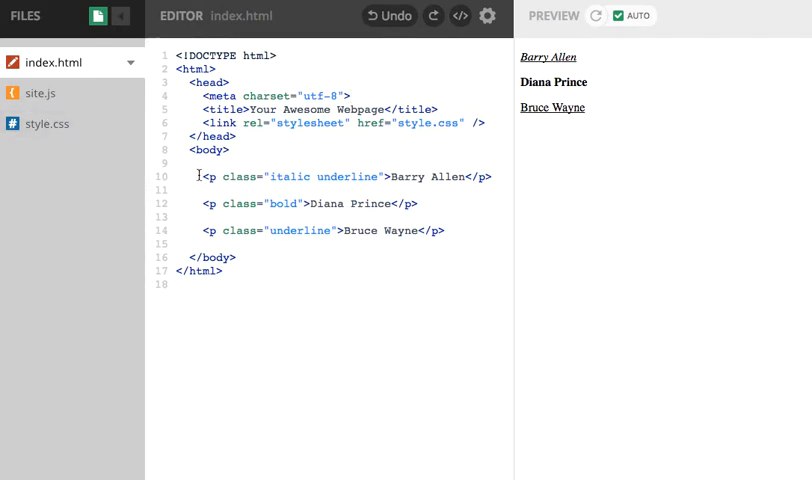
left_click_drag(203, 176, 492, 176)
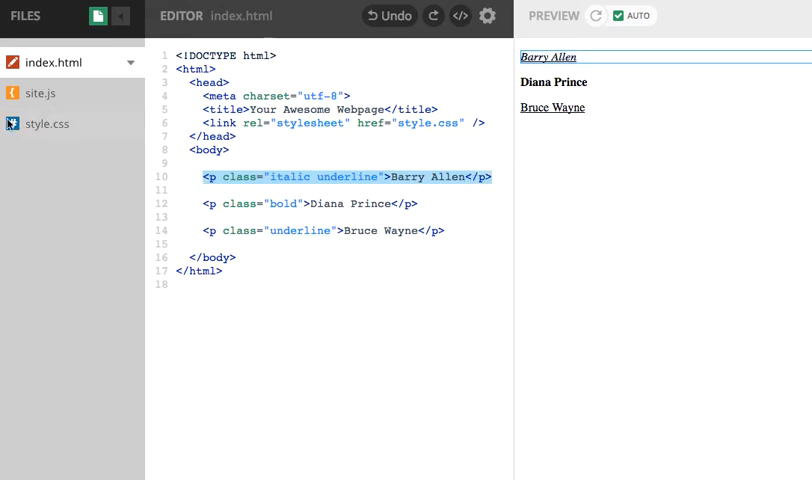
Glance at style.css, then append bold to Barry Allen's class attribute
left_click(46, 123)
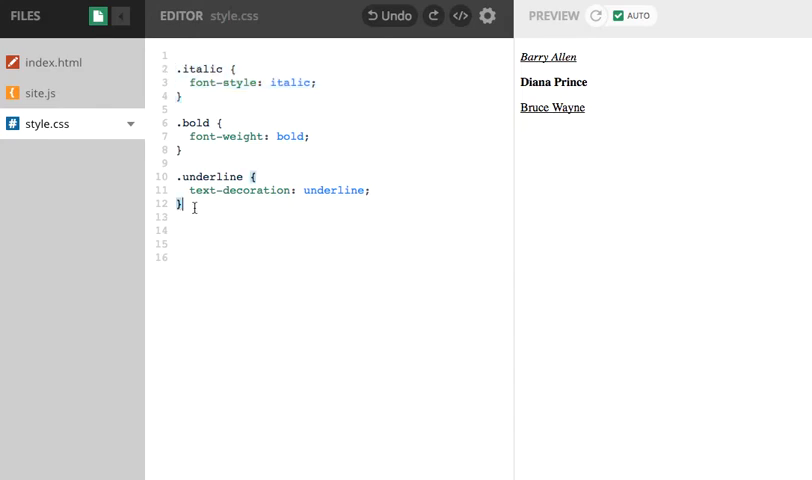
left_click_drag(178, 176, 180, 204)
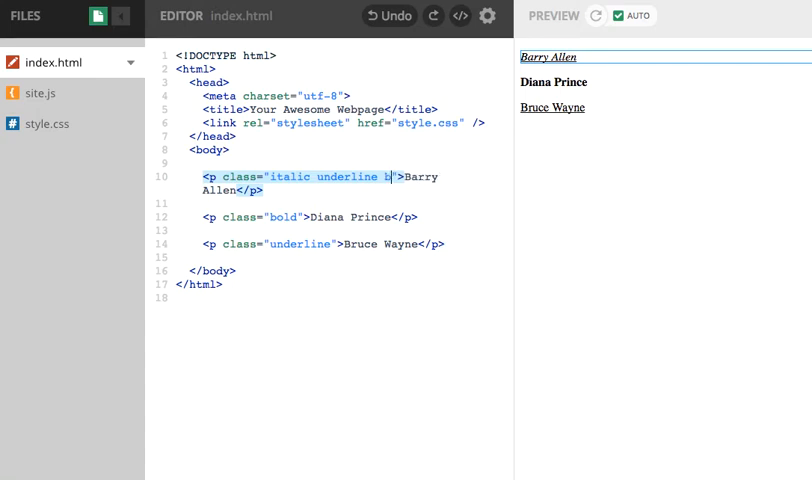
type("old")
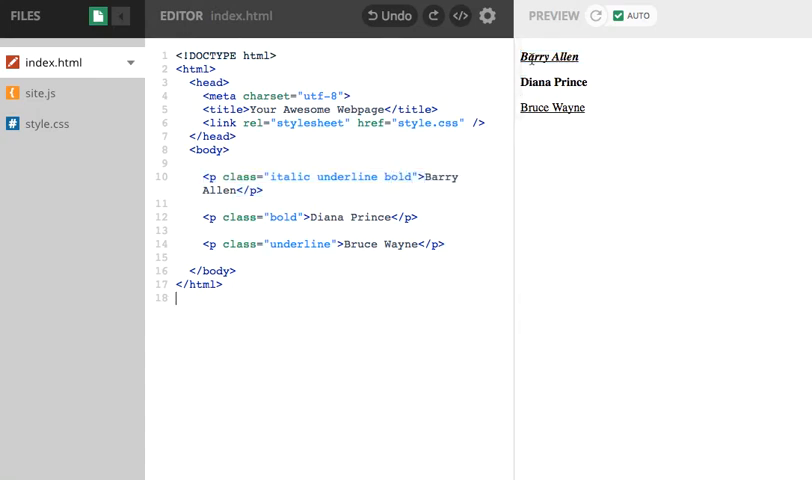
mouse_move(347, 182)
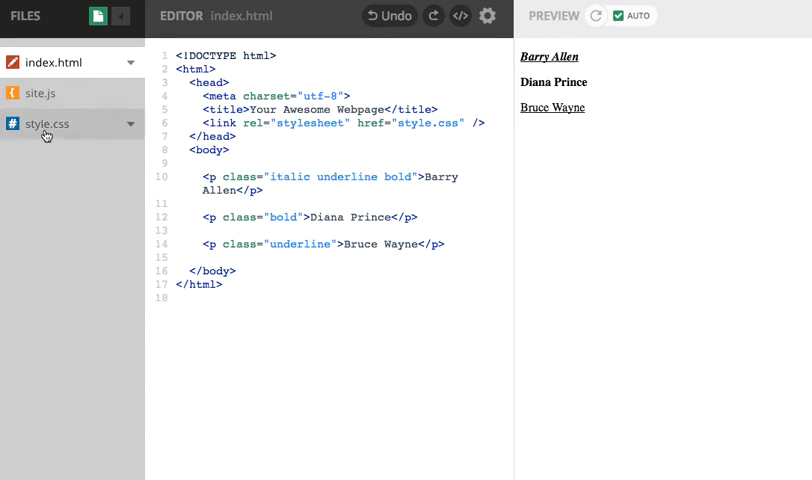
Reopen style.css and place the caret on blank line 15 below the rules
left_click(46, 123)
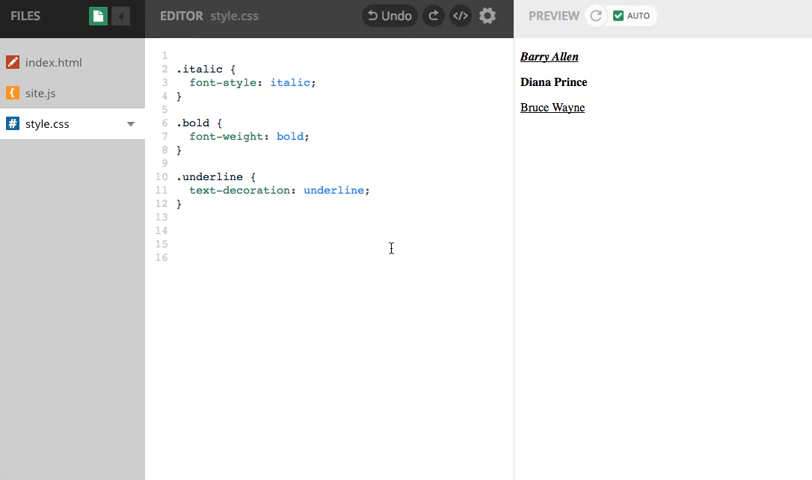
left_click(175, 243)
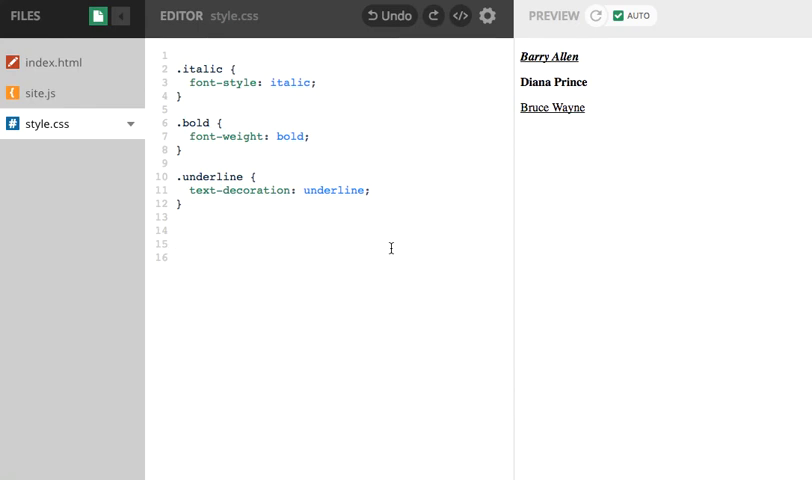
left_click(175, 243)
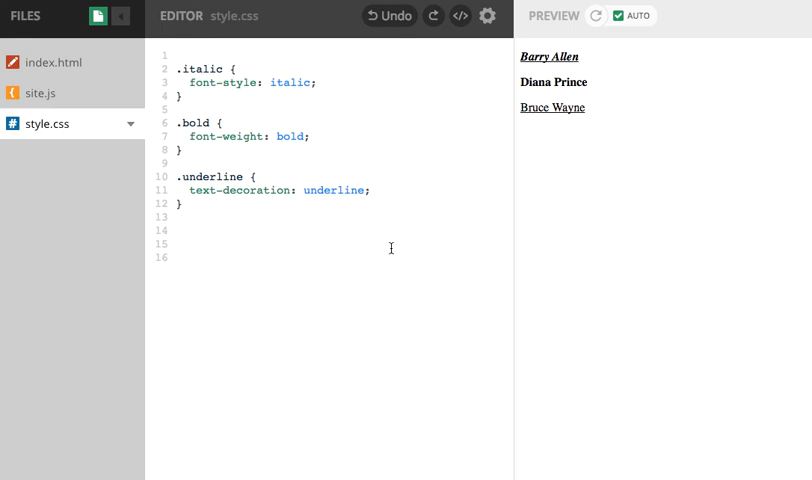
left_click(176, 243)
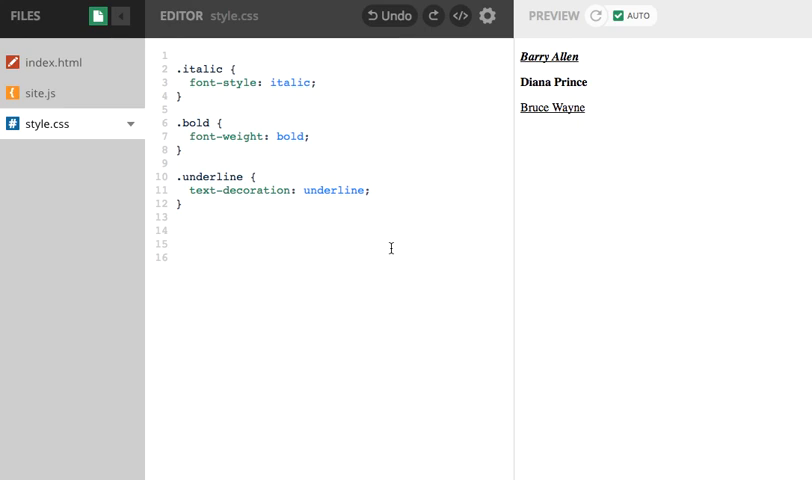
left_click(175, 243)
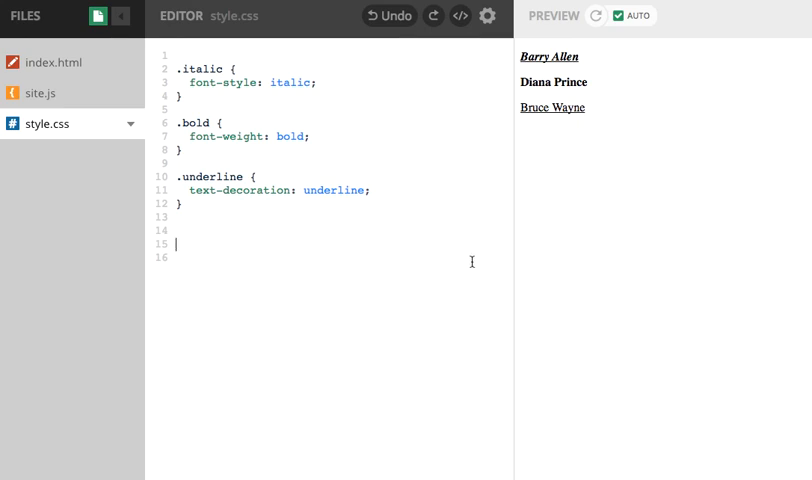